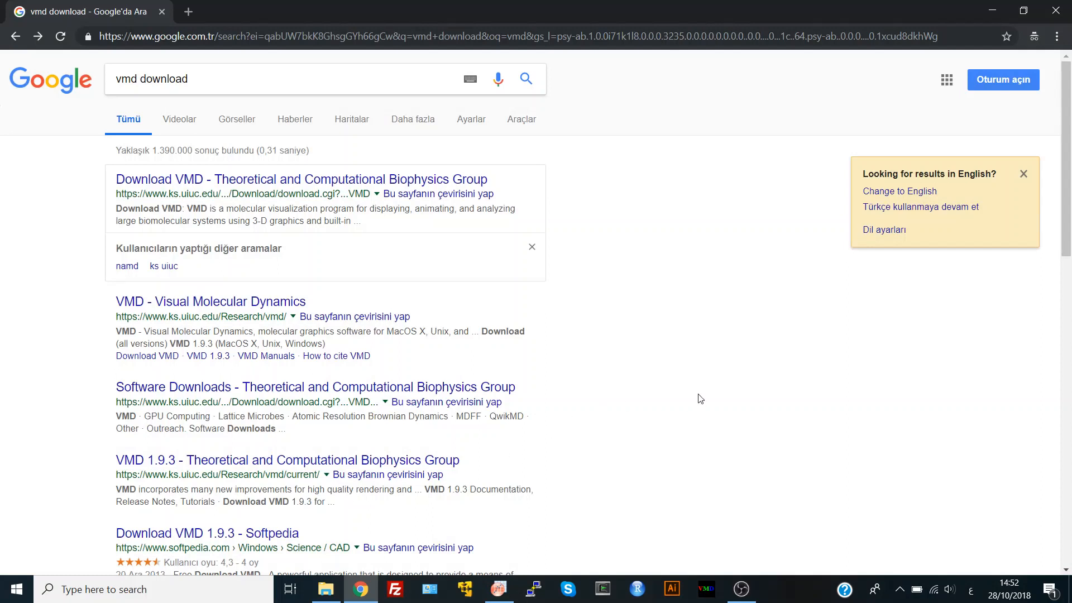
pyautogui.moveTo(296, 83)
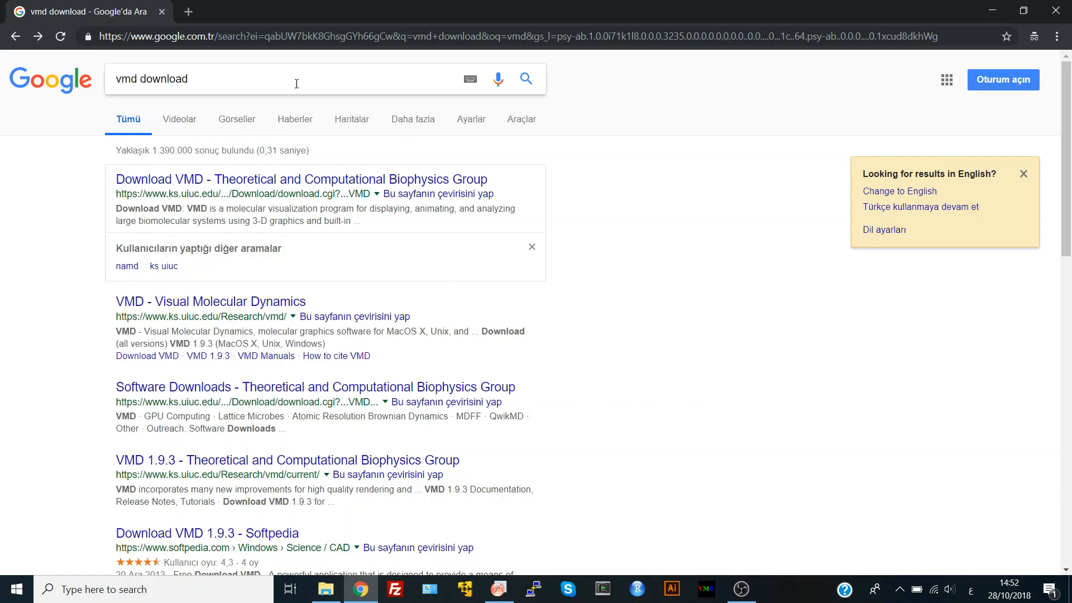
pyautogui.moveTo(180, 183)
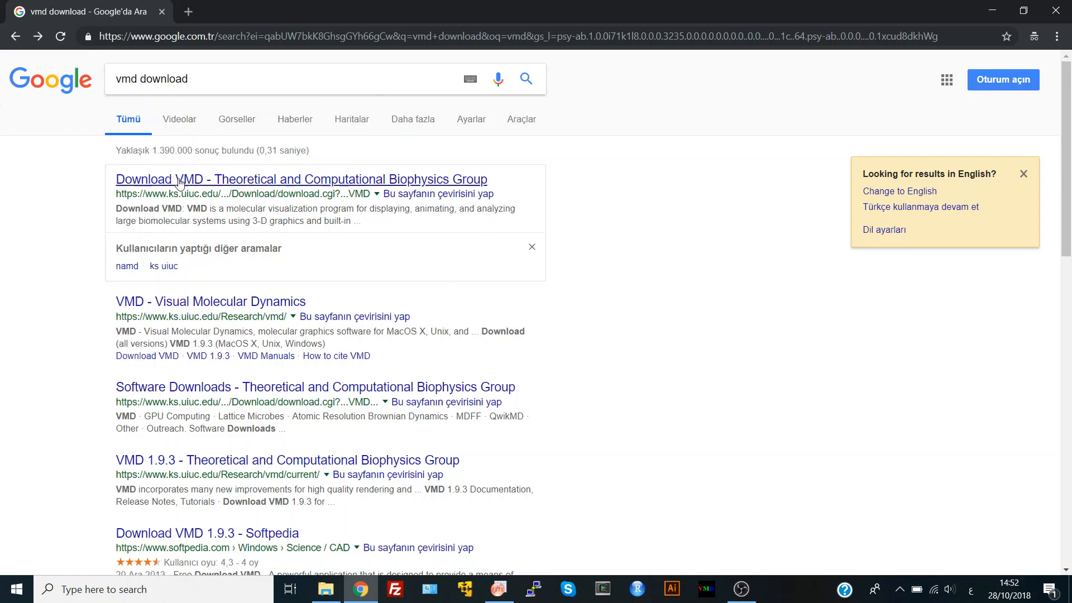
pyautogui.moveTo(405, 247)
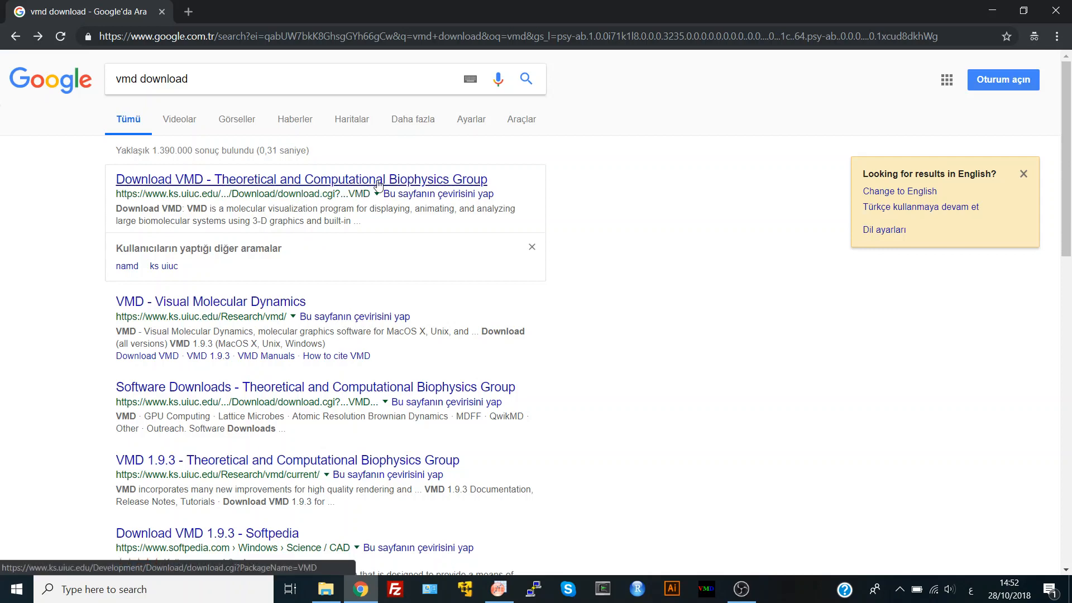
pyautogui.moveTo(149, 192)
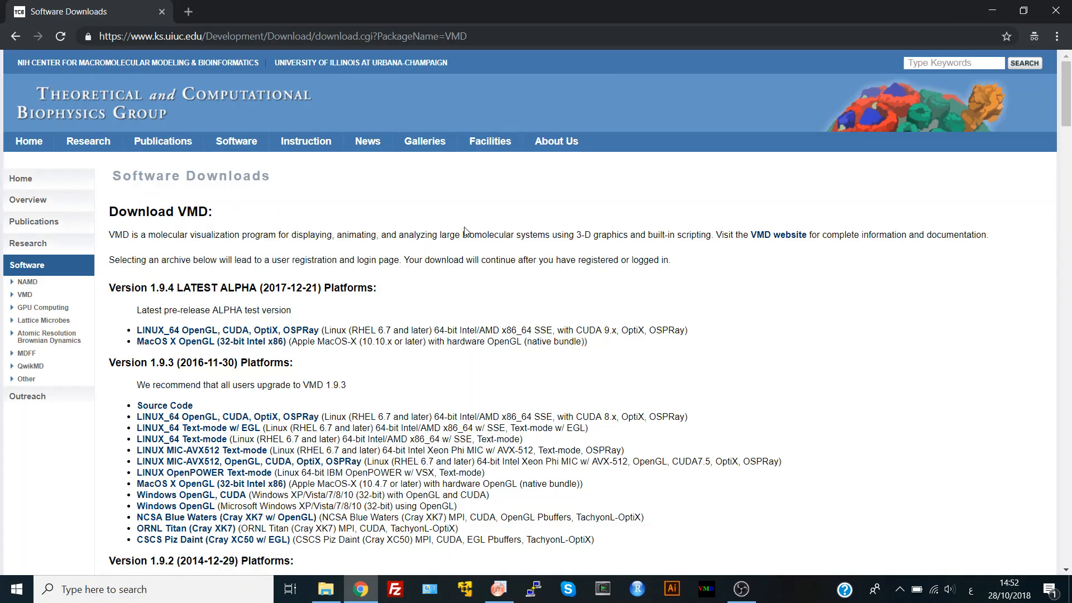
pyautogui.scroll(-3)
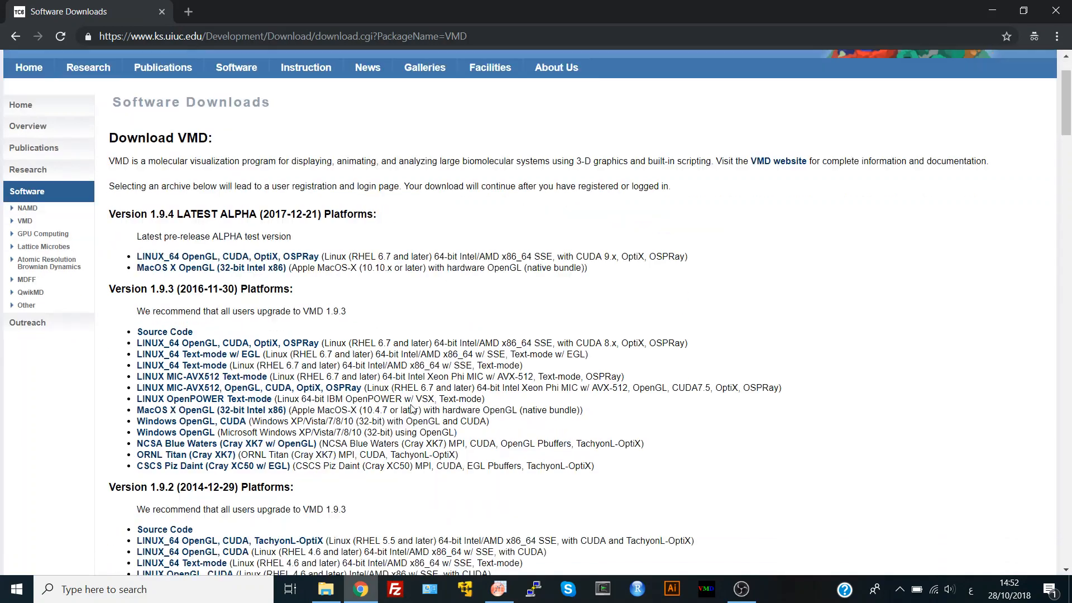
pyautogui.scroll(-3)
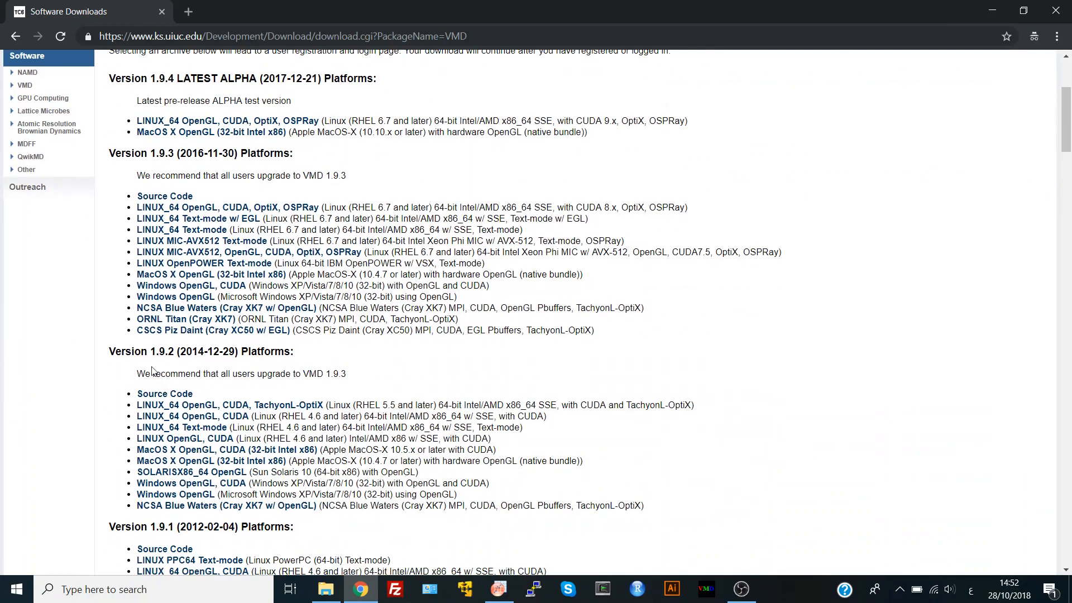
pyautogui.scroll(-3)
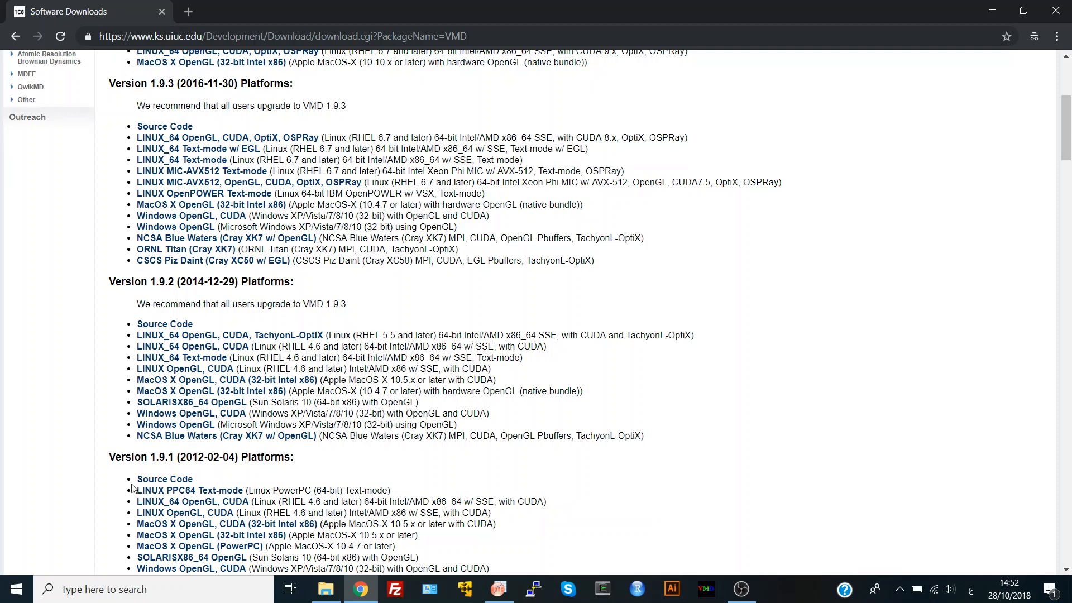
pyautogui.scroll(3)
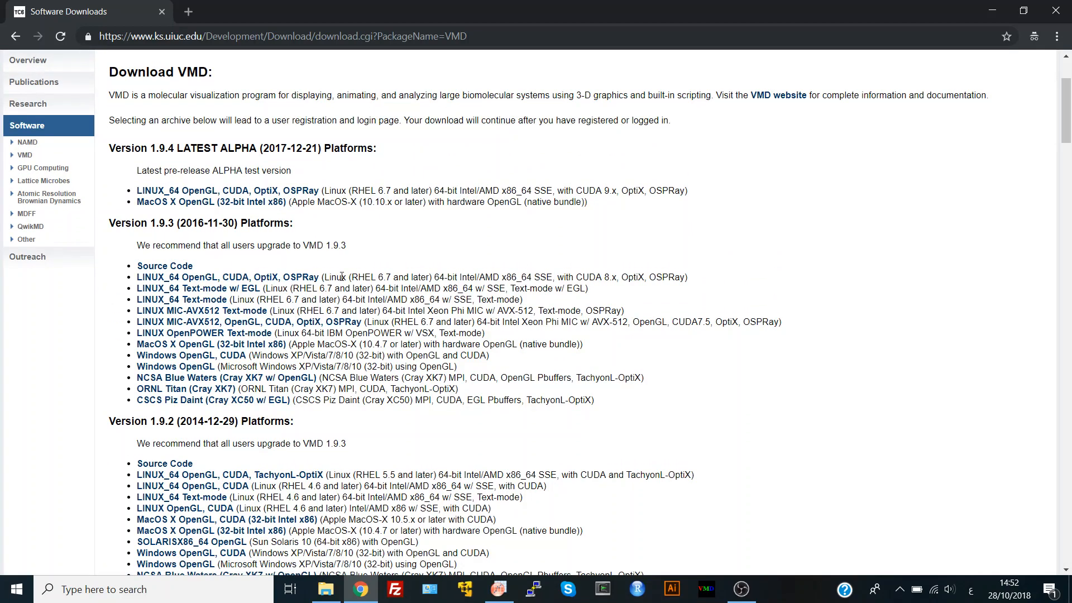
pyautogui.moveTo(160, 162)
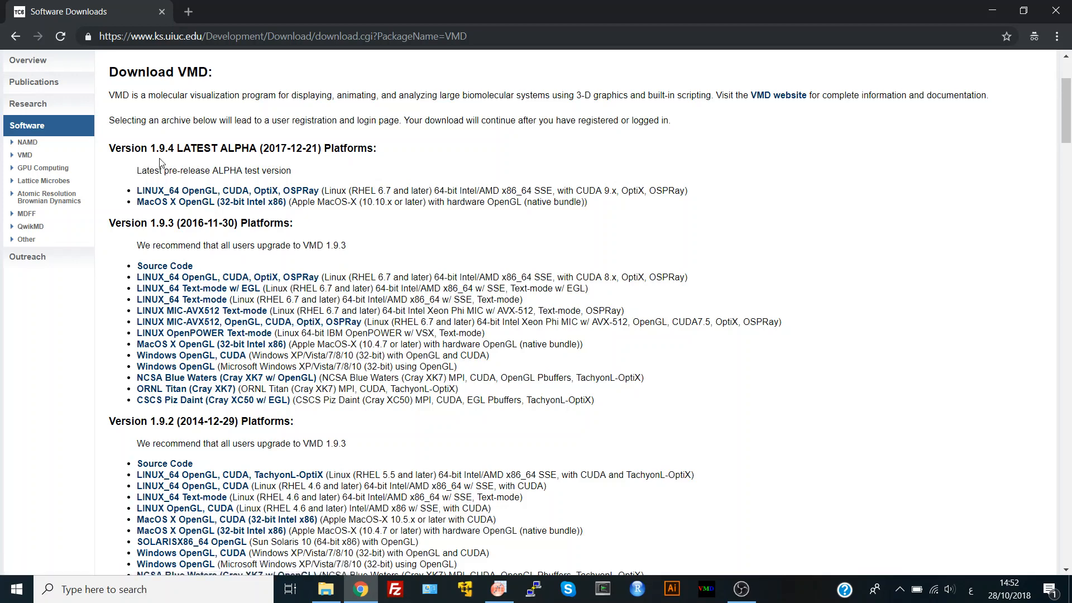
pyautogui.moveTo(110, 267)
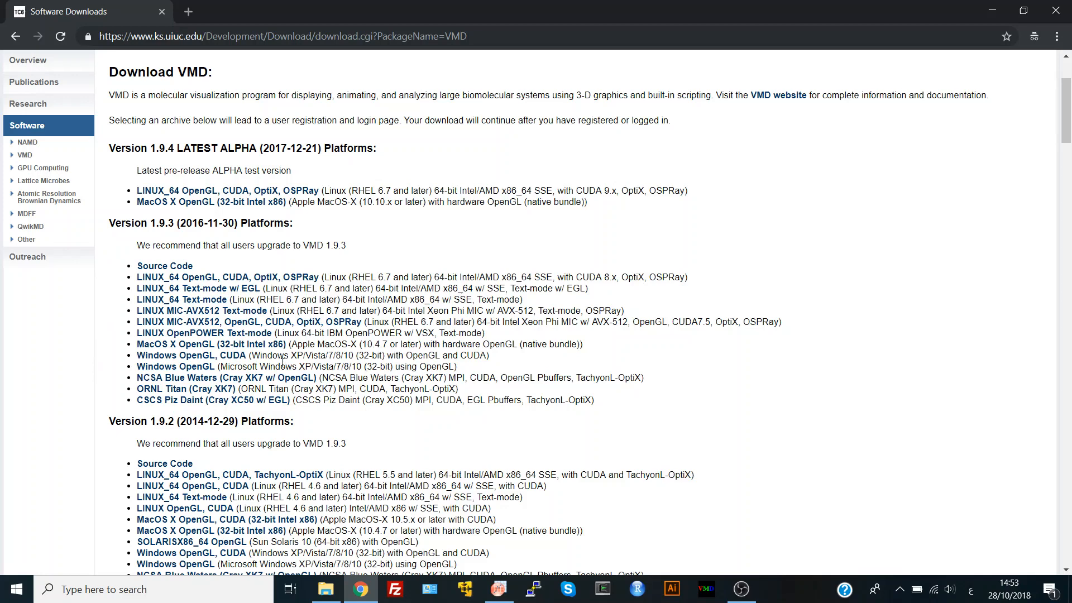
pyautogui.moveTo(198, 288)
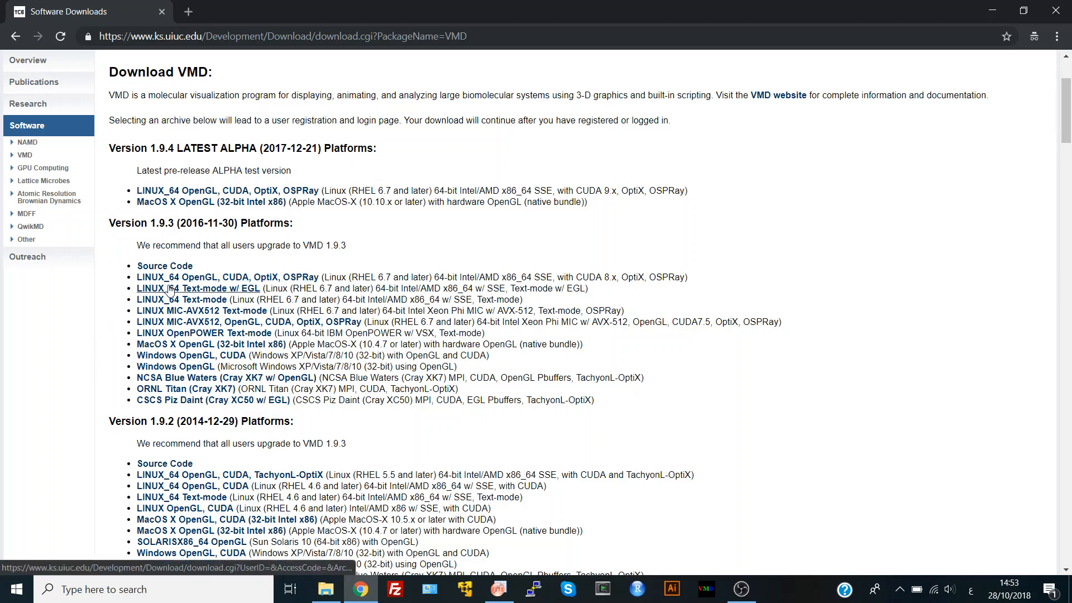
pyautogui.moveTo(188, 311)
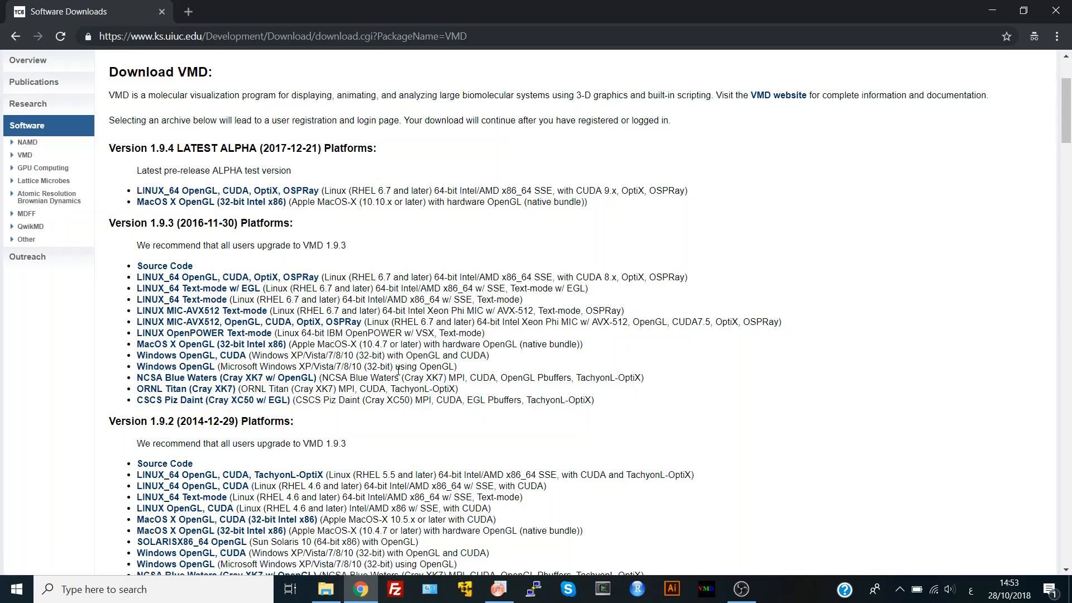
# Choose the VMD 1.9.3 Windows OpenGL build, reaching the Registration/Login page.
pyautogui.click(175, 365)
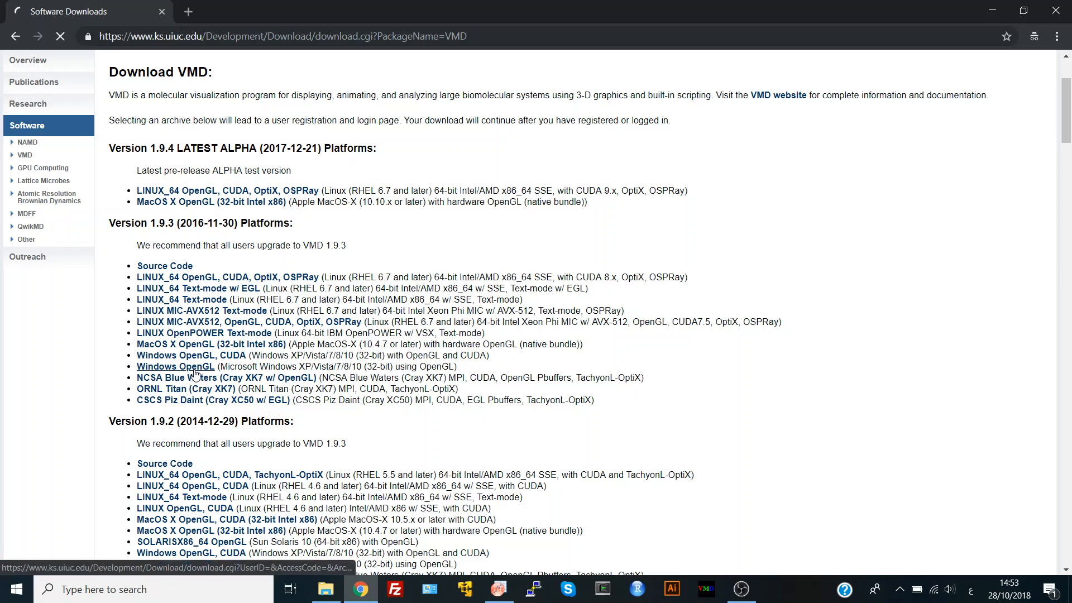
pyautogui.click(175, 366)
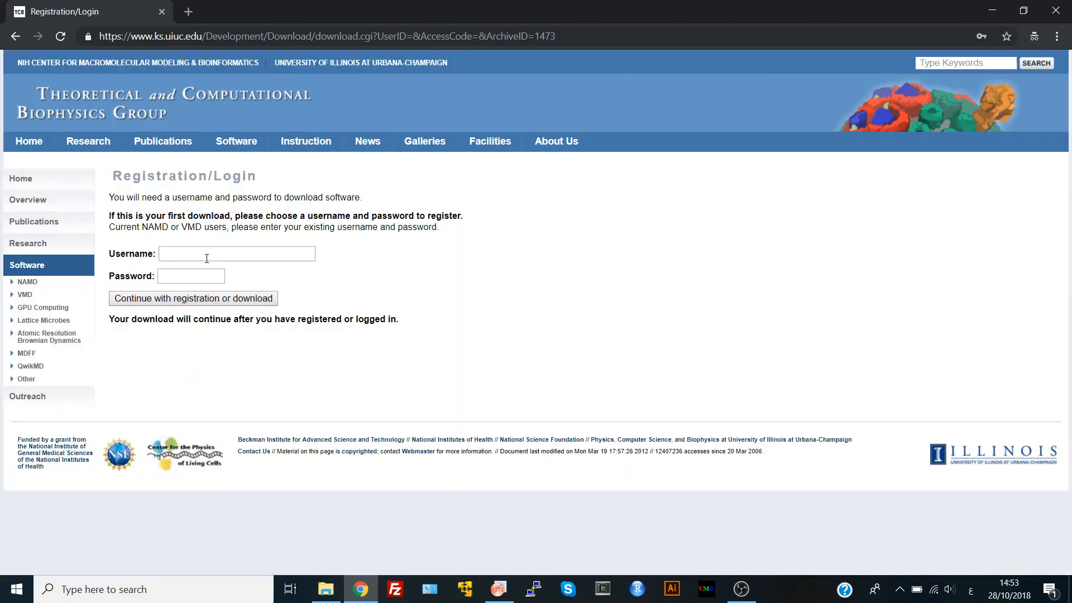
pyautogui.moveTo(244, 268)
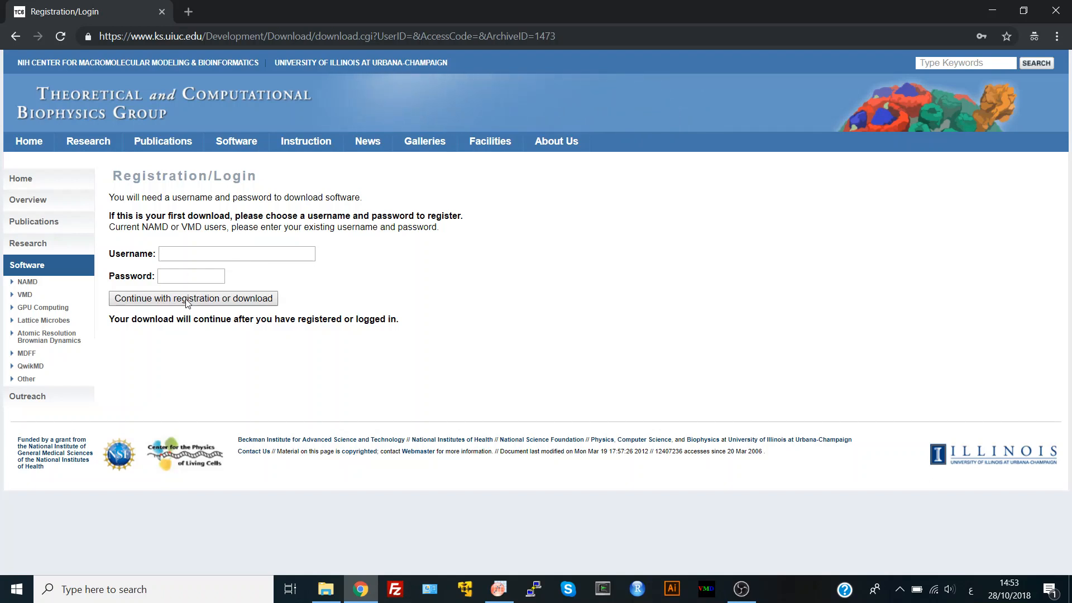
pyautogui.moveTo(216, 310)
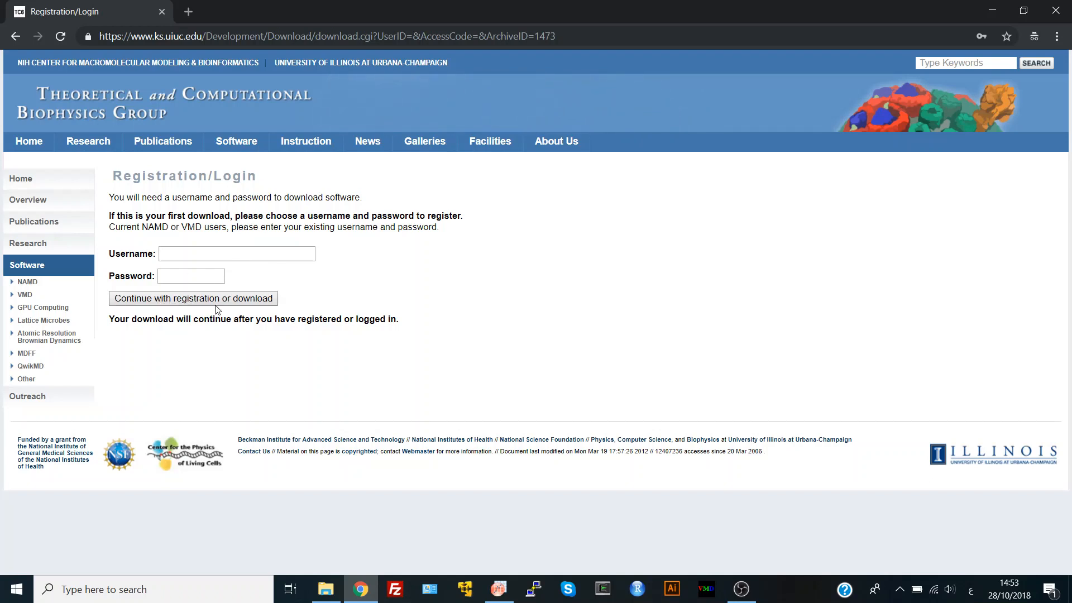
pyautogui.moveTo(719, 542)
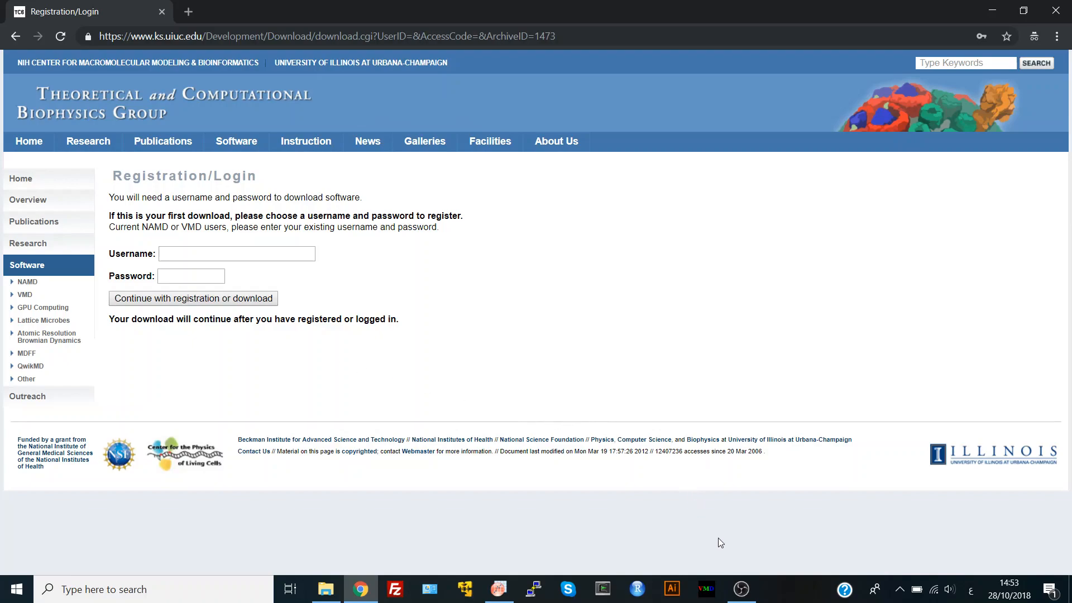